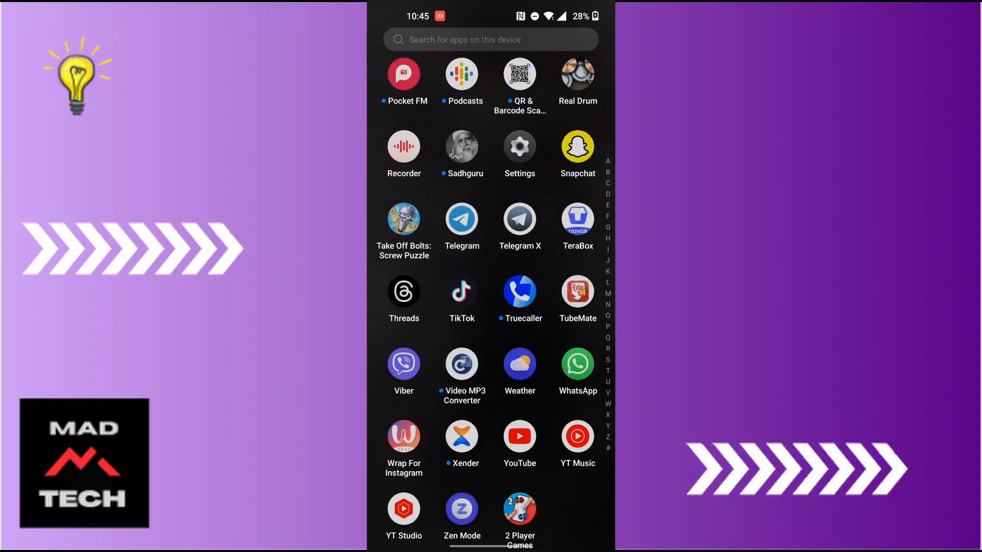
# Step: Launch Viber and scroll the Chats list to bring up a conversation's options menu
pyautogui.click(404, 364)
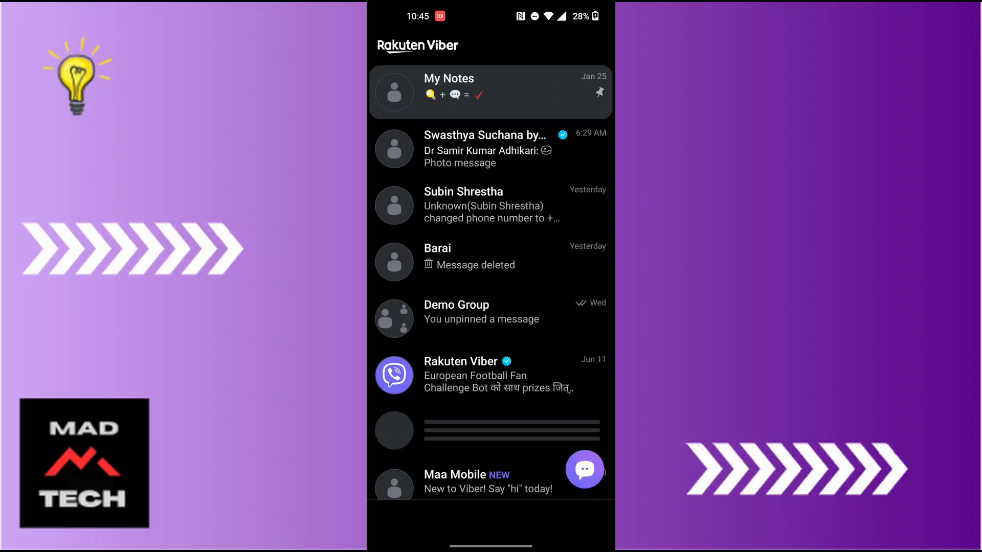
pyautogui.scroll(-3)
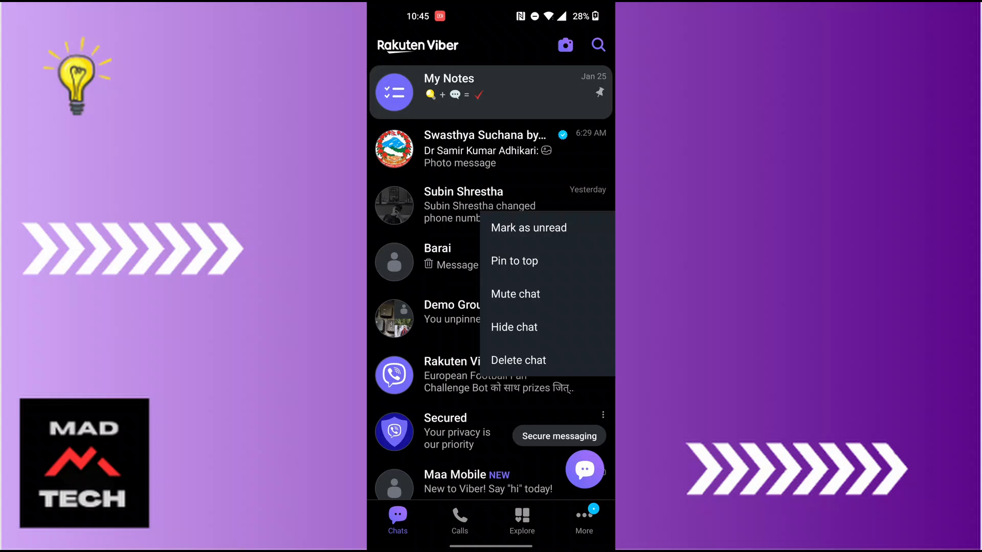
# Step: Choose Delete chat for the conversation and confirm Delete in the warning dialog
pyautogui.click(518, 361)
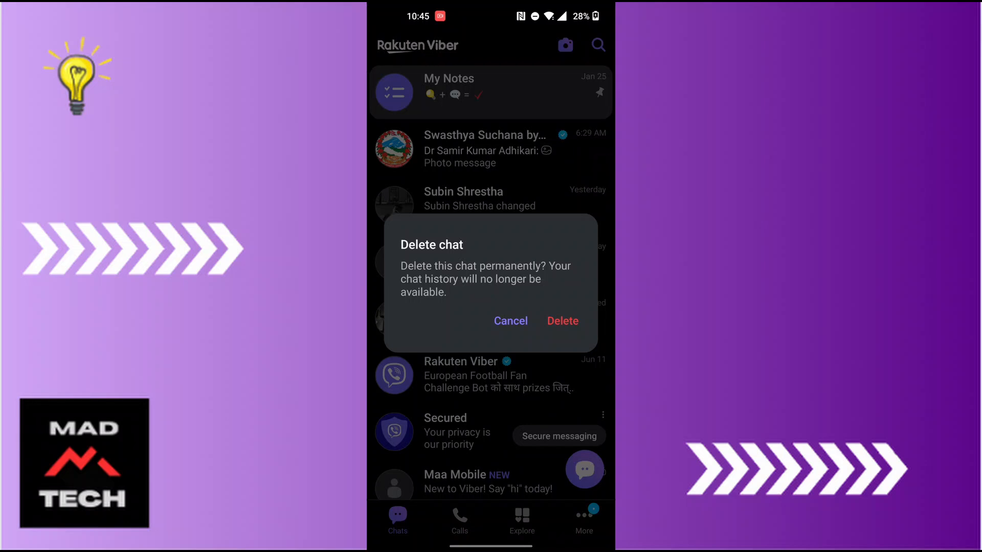
pyautogui.click(510, 321)
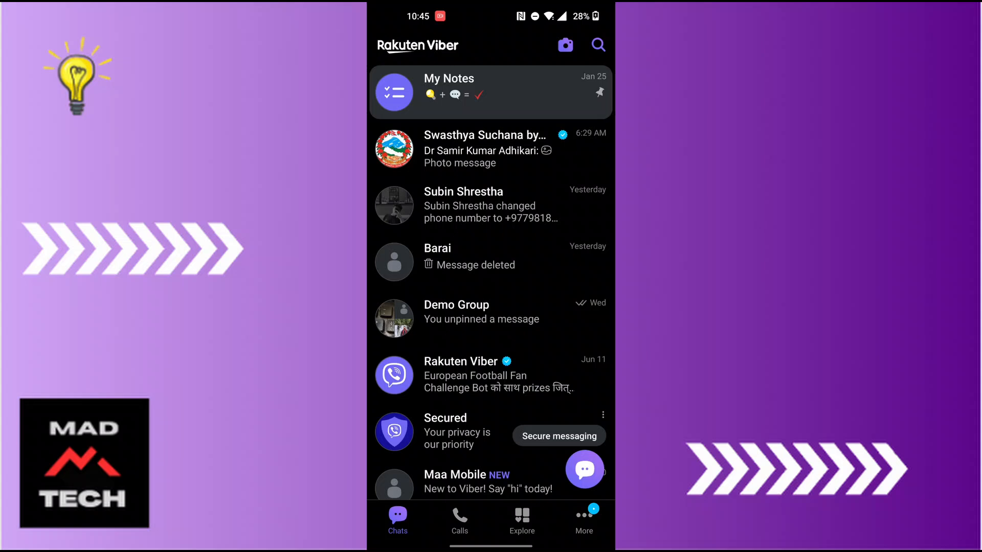